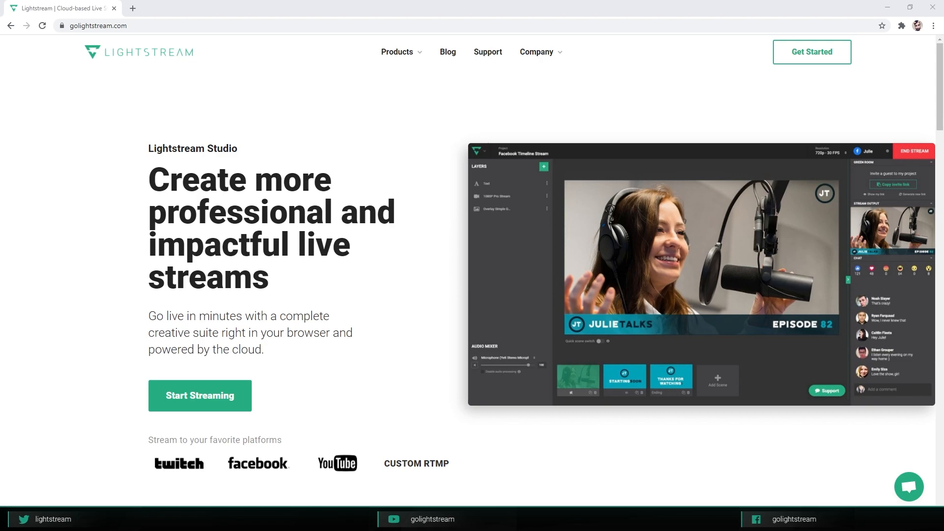
mouse_move(130, 106)
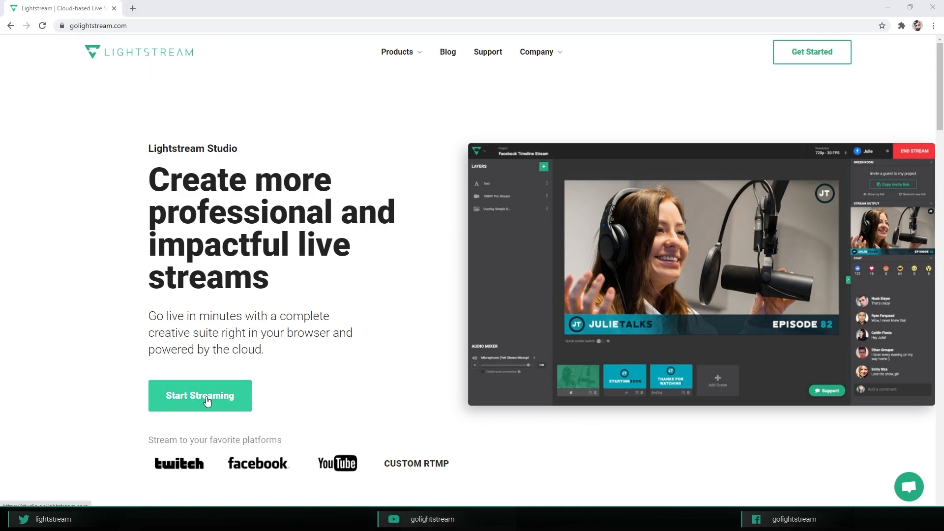
Start streaming from golightstream.com, reaching Twitch's authorization request for Lightstream.
click(199, 395)
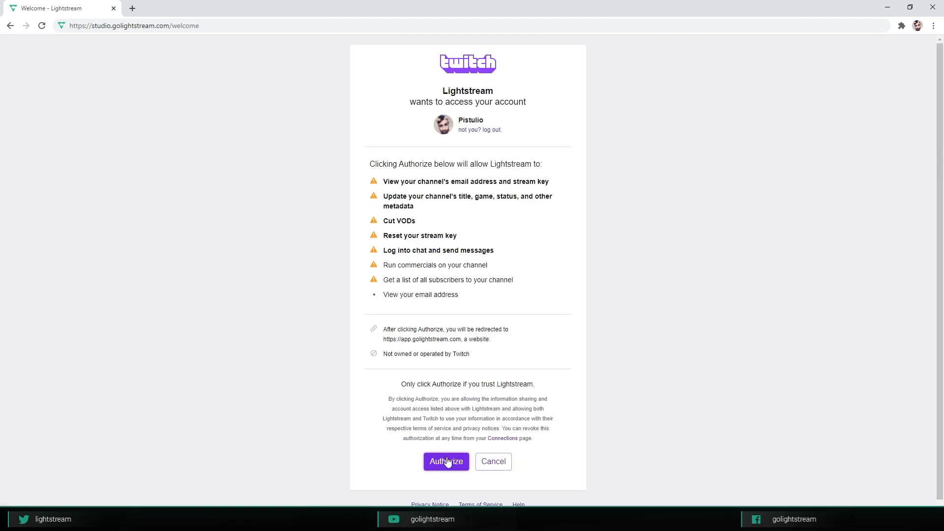
Authorize Twitch, then start the Gamer 1080p 30 FPS 7-day trial, agreeing to terms and paying by card.
click(446, 462)
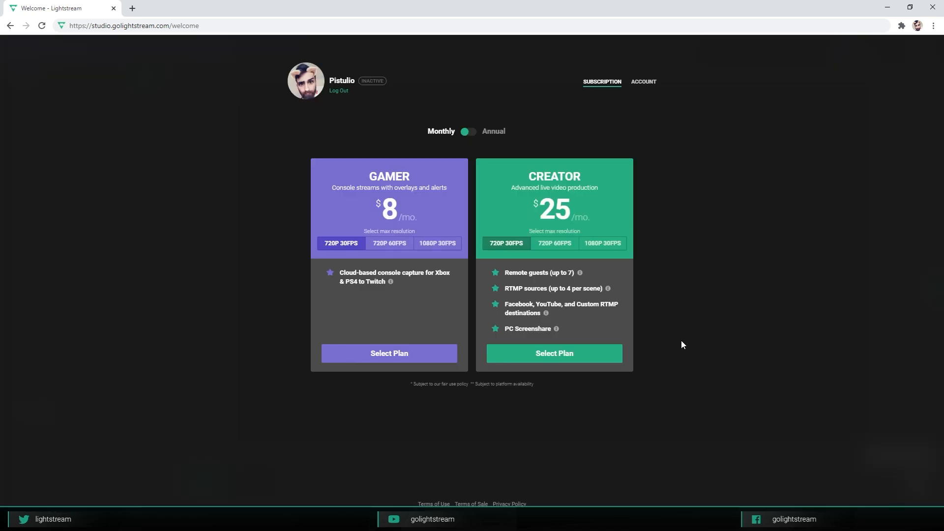
mouse_move(663, 323)
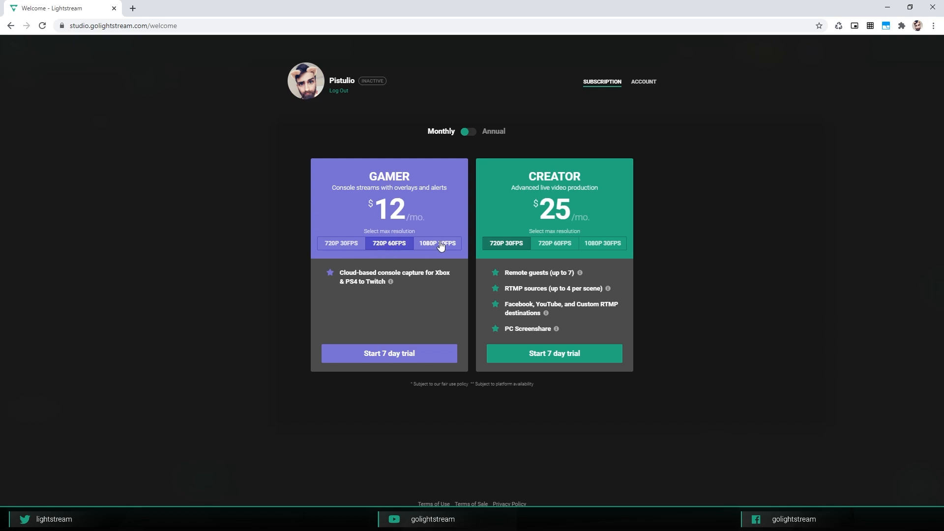
click(437, 243)
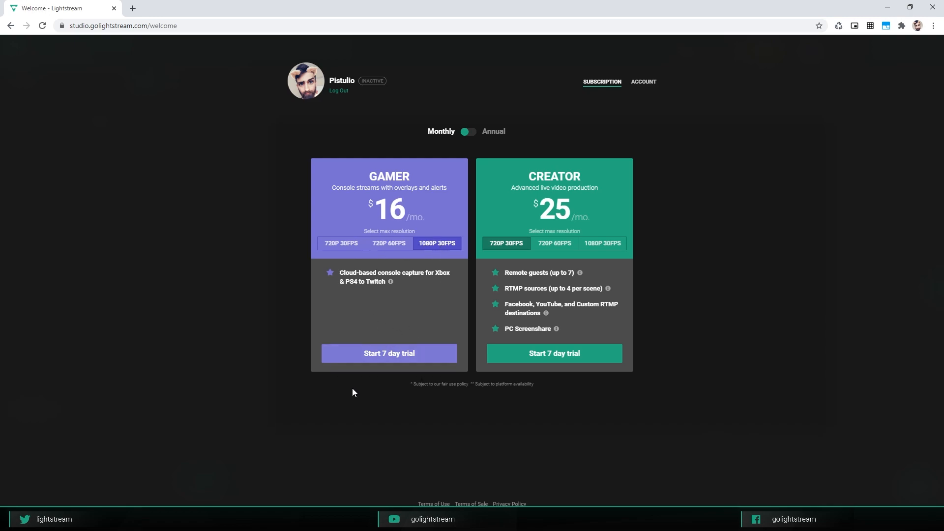
click(389, 353)
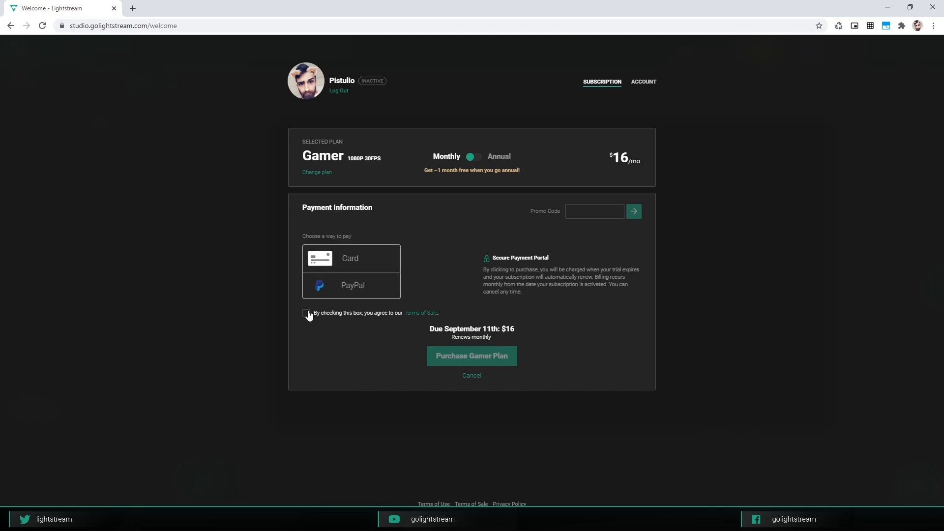
click(306, 312)
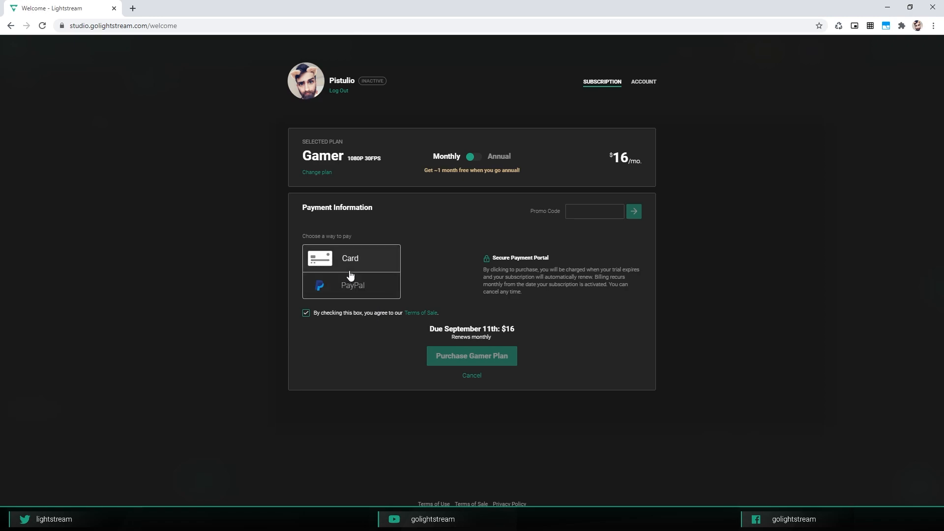
click(471, 356)
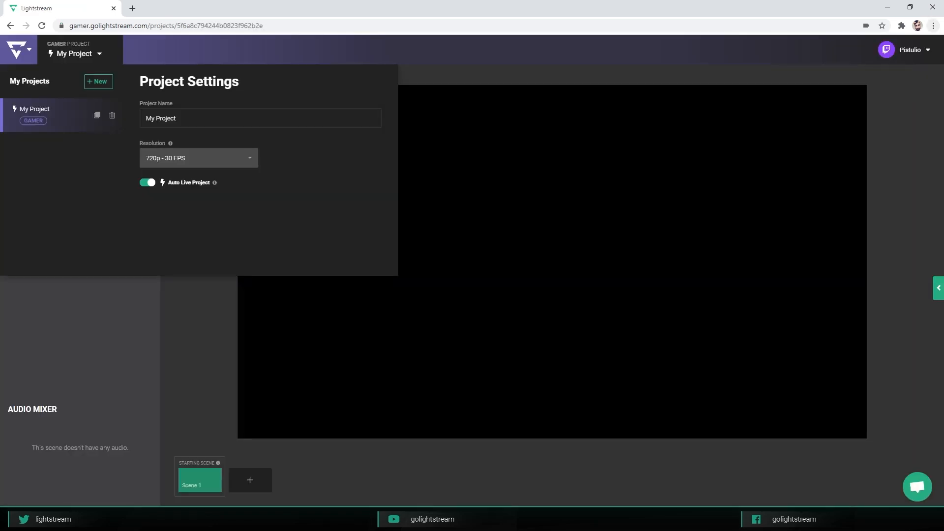
click(98, 82)
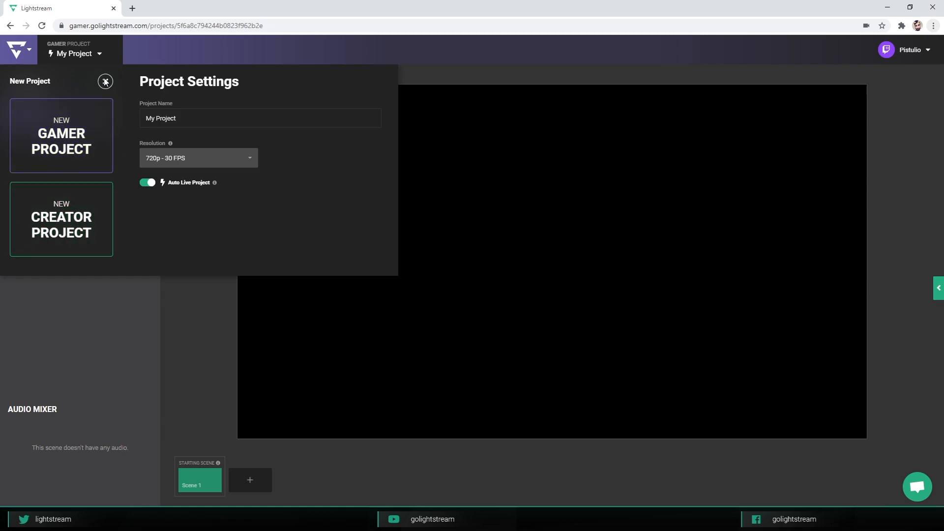
click(105, 81)
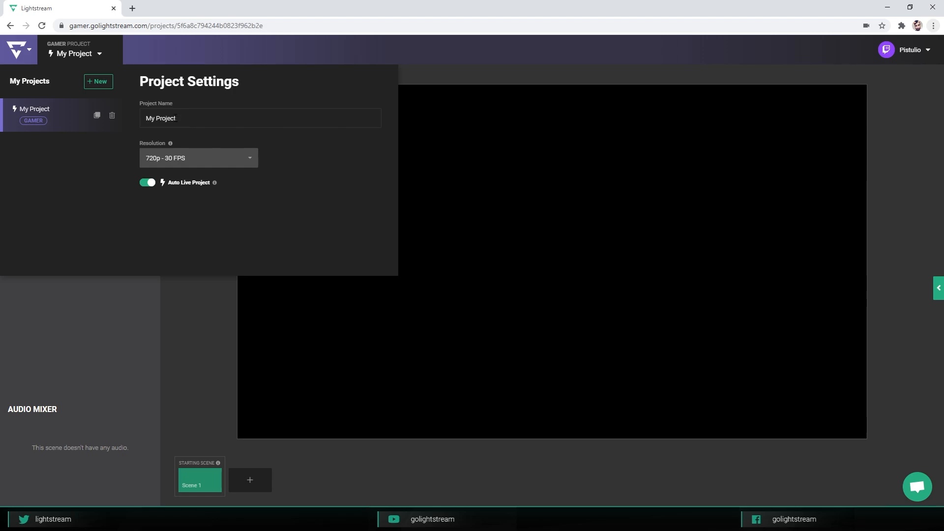
mouse_move(96, 58)
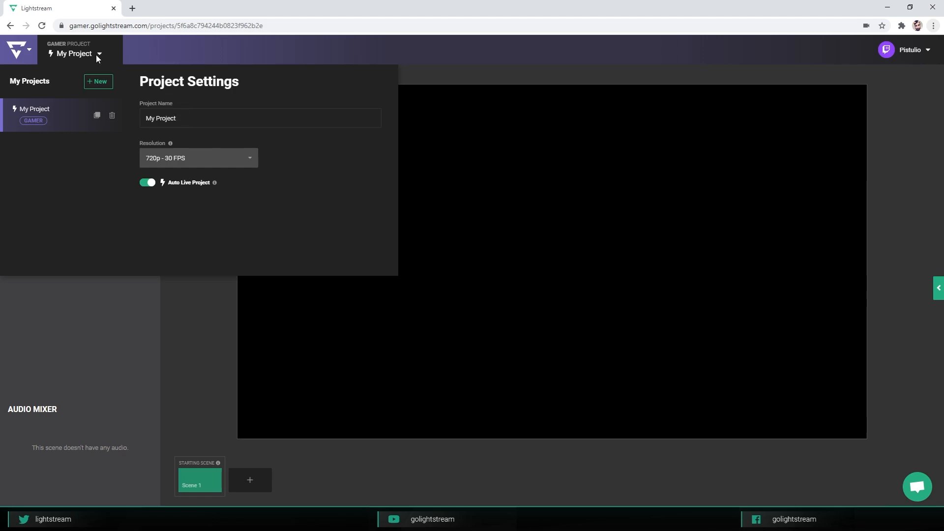
mouse_move(63, 63)
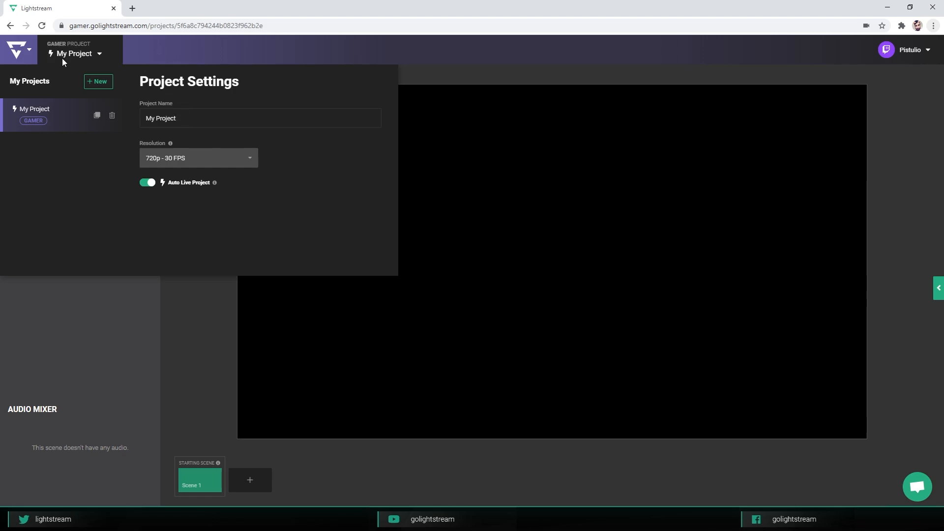
mouse_move(161, 154)
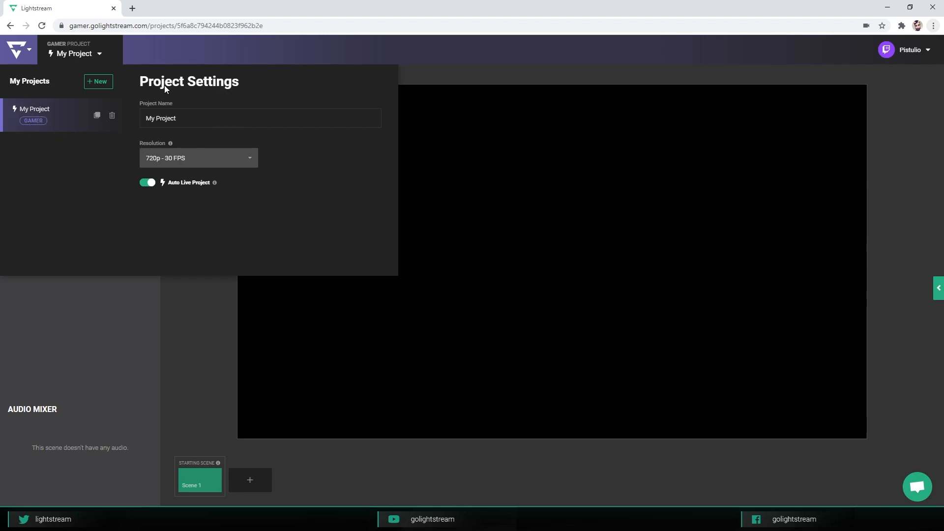
Name the project 'PS5 - Astro's Playroom' and set resolution to 1080p - 30 FPS.
click(178, 118)
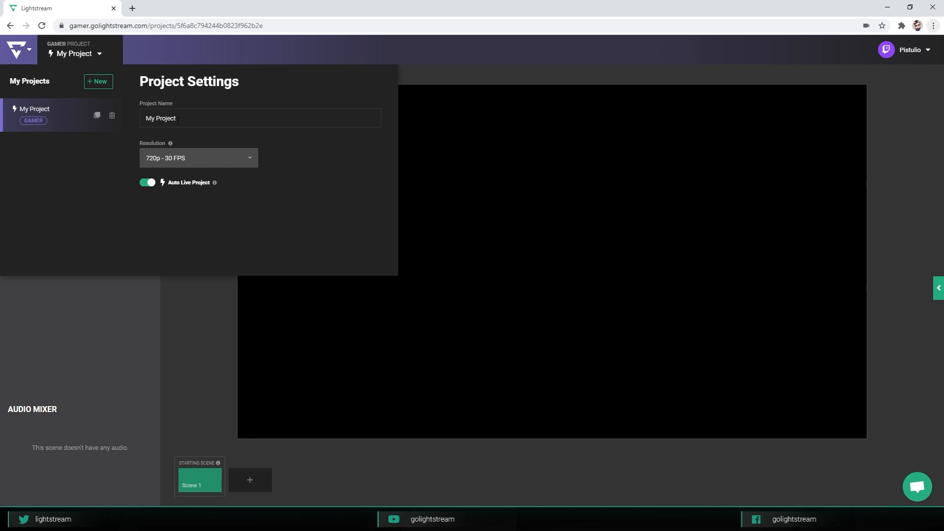
text(PS5 - Astro's Playroom)
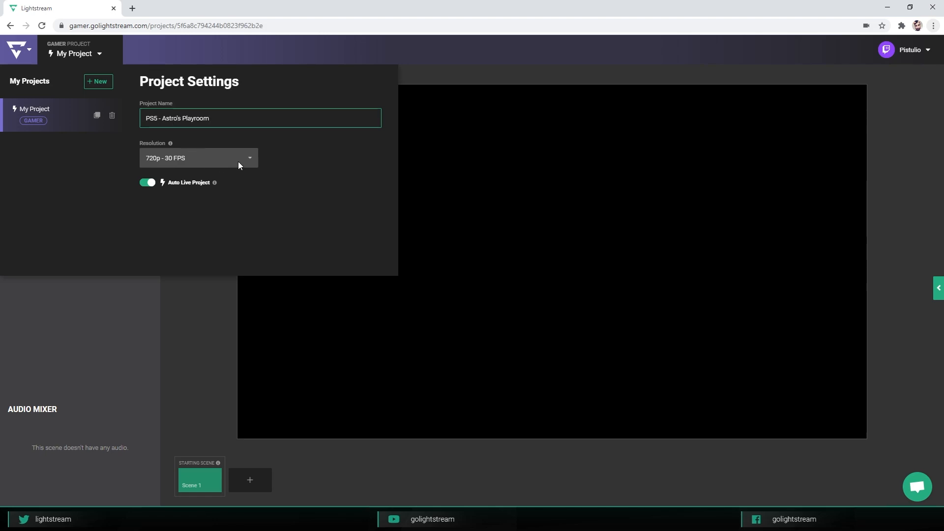
click(198, 158)
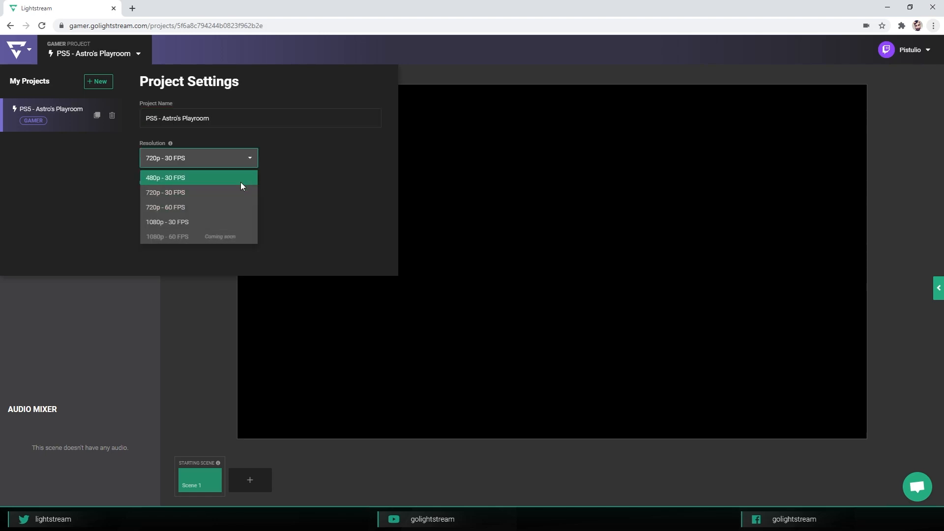
click(167, 221)
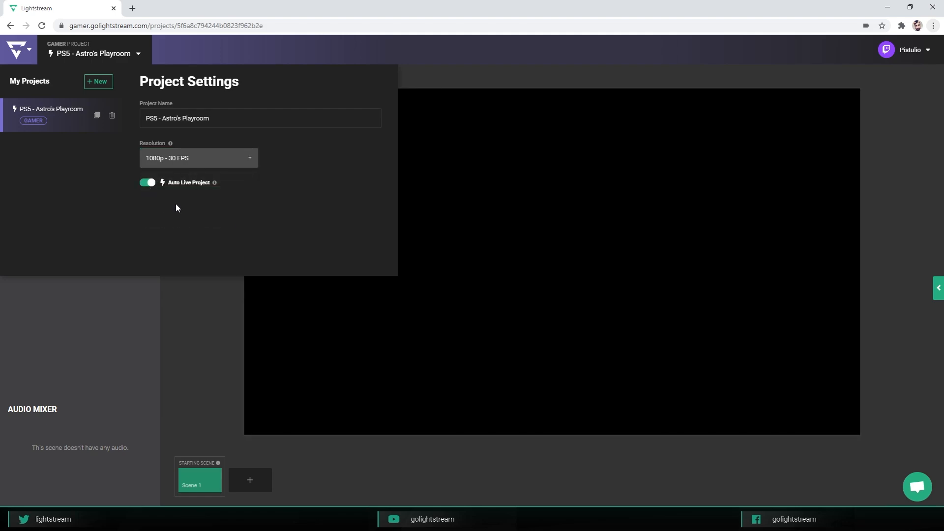
mouse_move(163, 182)
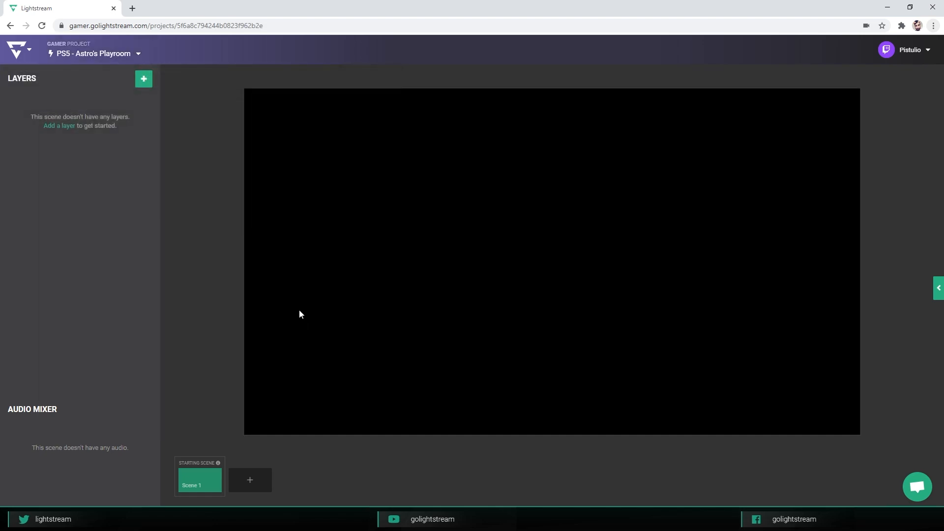
mouse_move(183, 202)
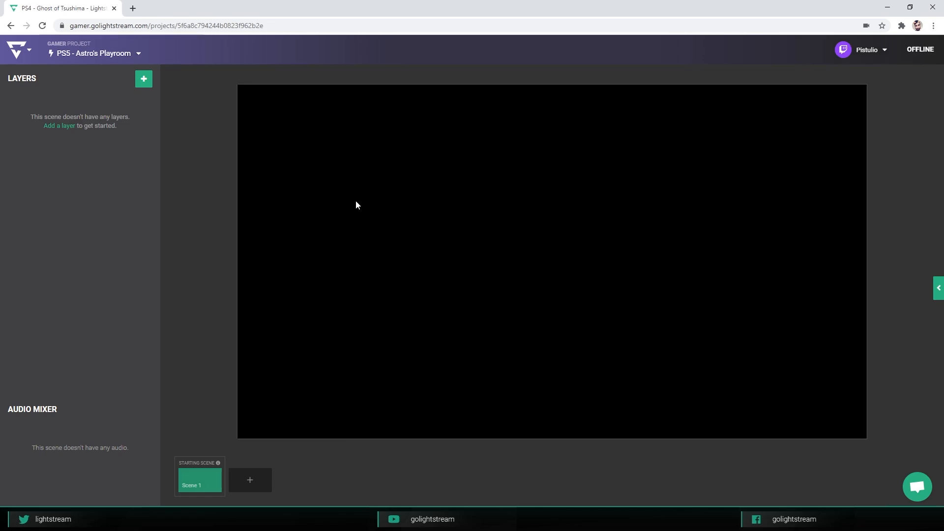
mouse_move(292, 210)
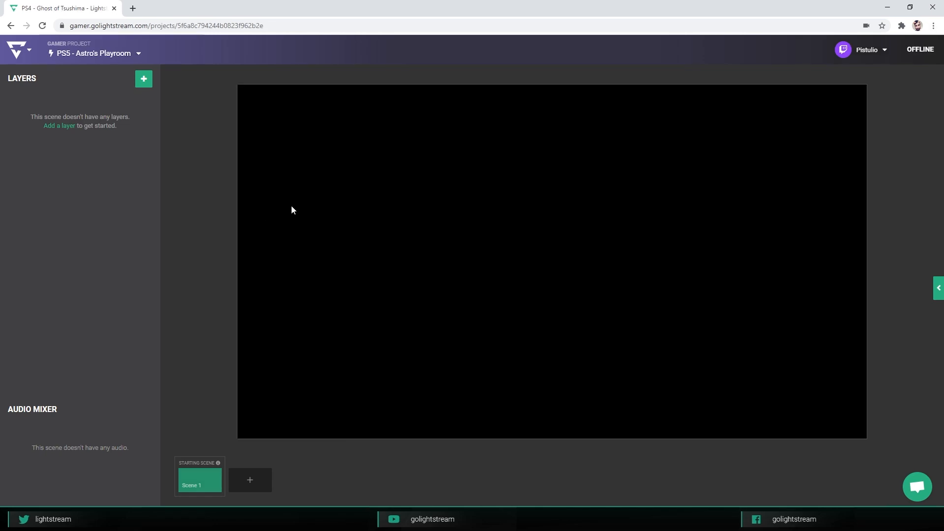
mouse_move(506, 206)
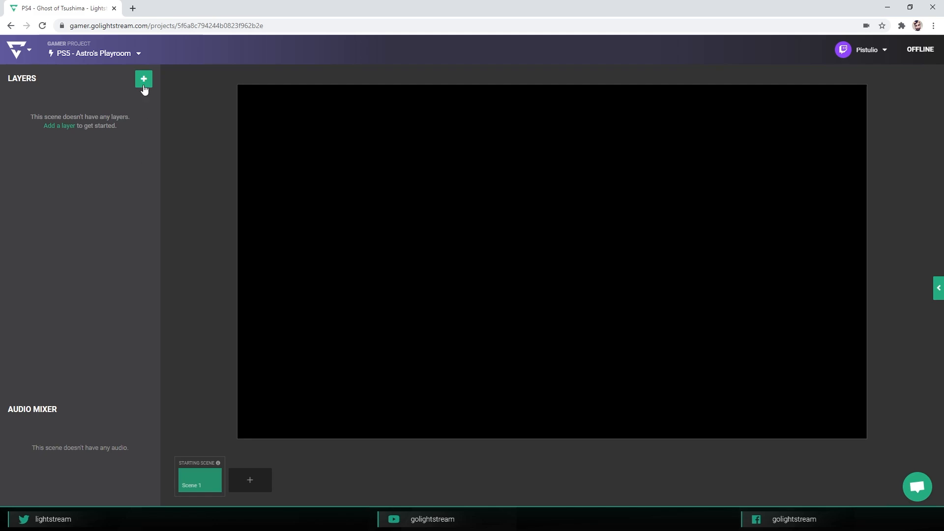
Add a Game Source layer to Scene 1 and lock it via its layer menu.
click(144, 79)
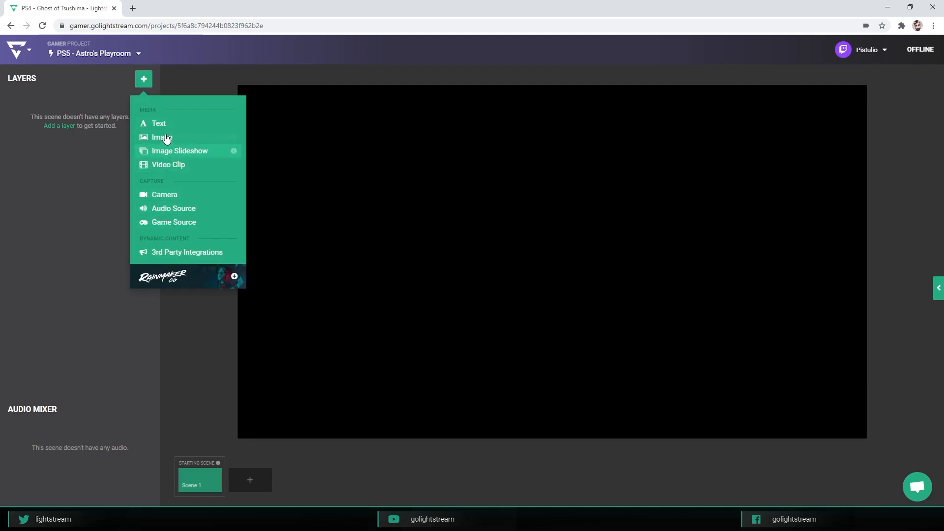
mouse_move(179, 221)
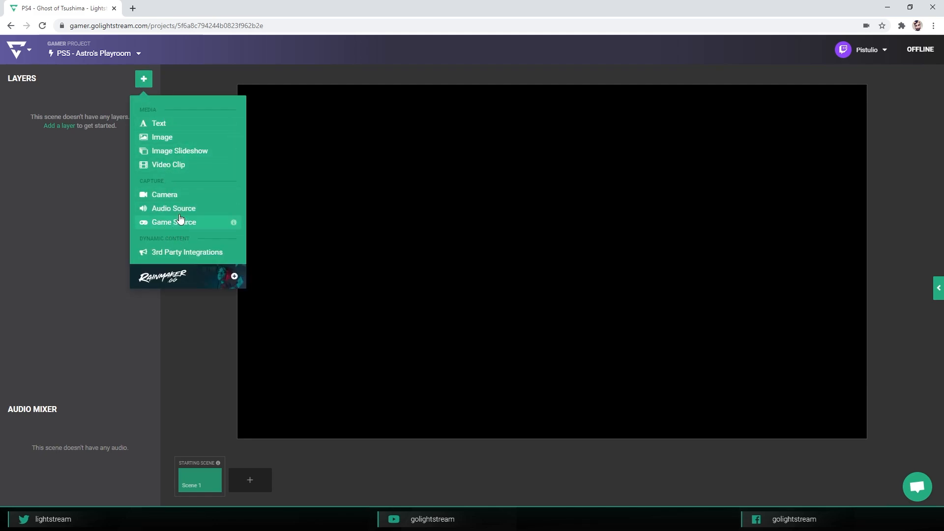
mouse_move(234, 226)
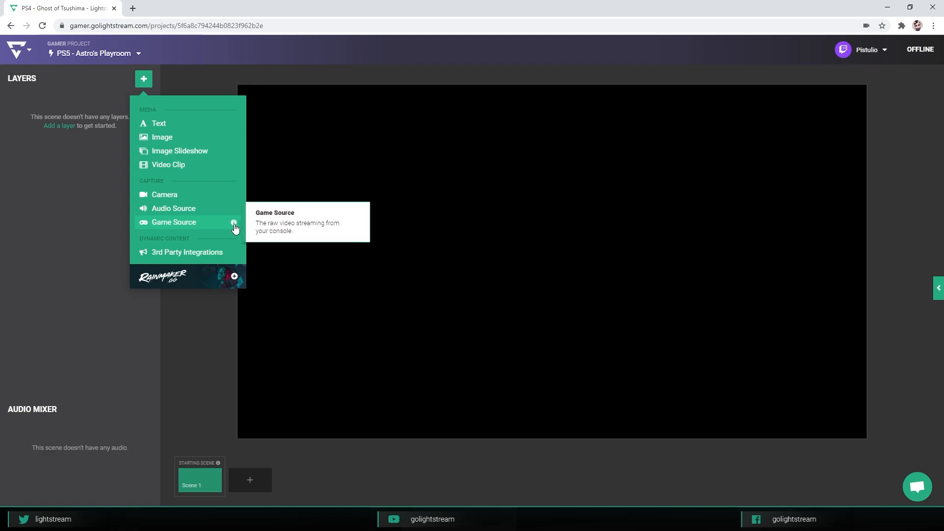
mouse_move(192, 229)
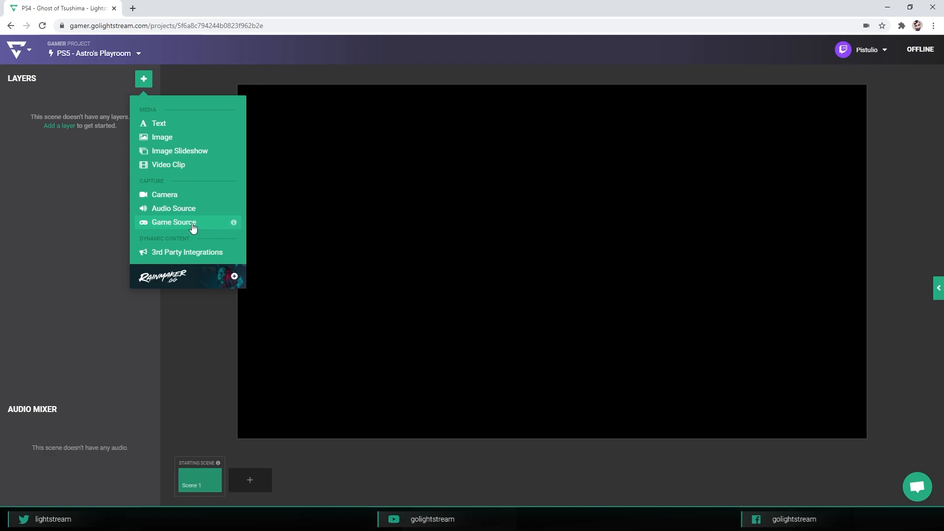
click(173, 221)
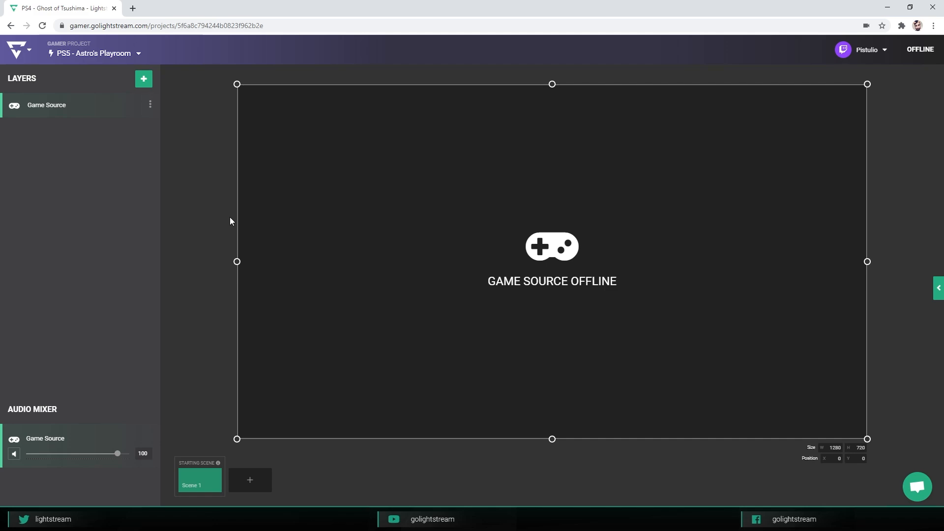
click(150, 104)
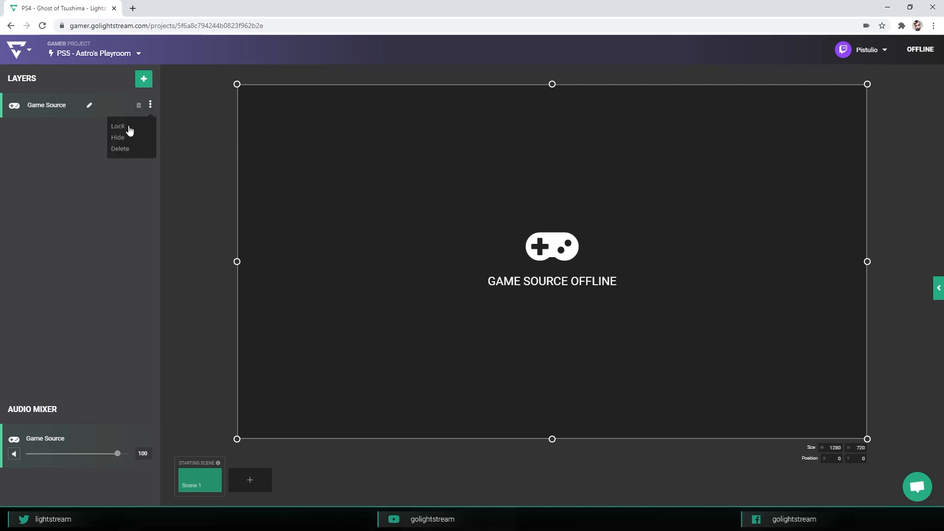
click(118, 127)
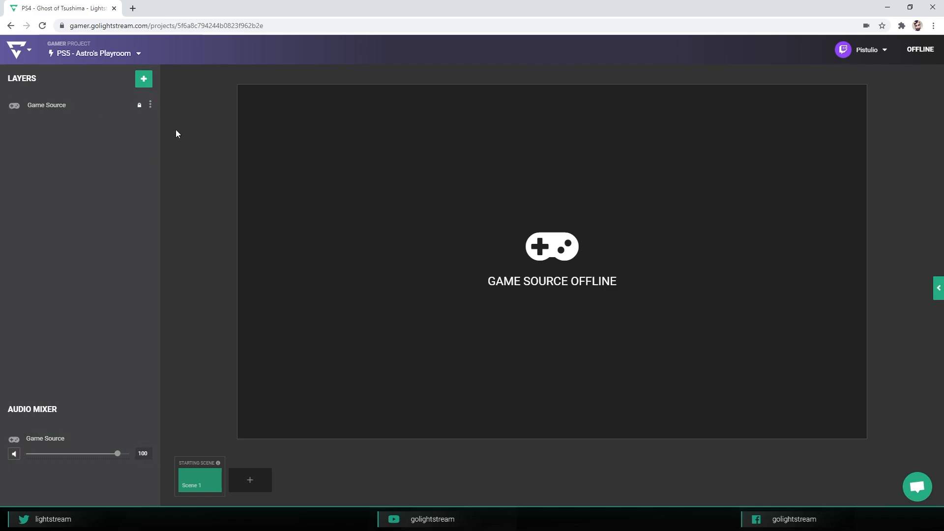
mouse_move(183, 135)
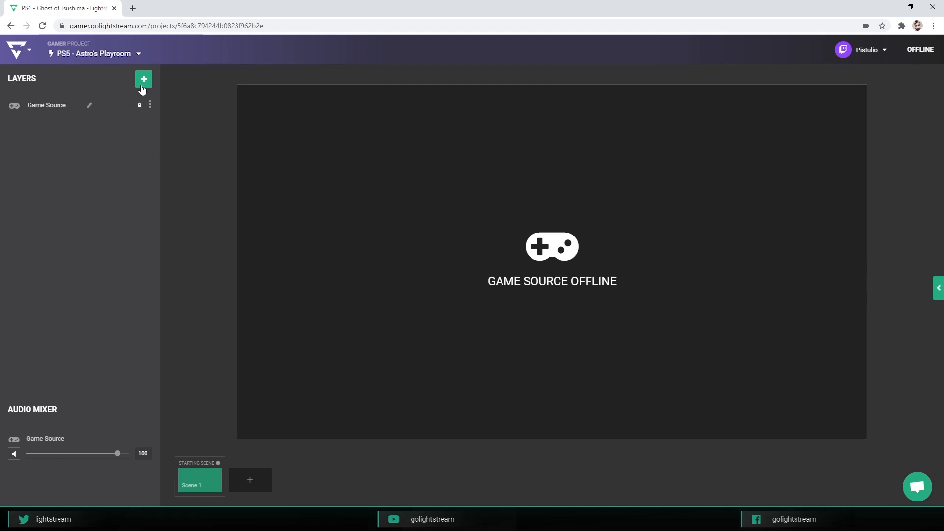
Add TwitchHandle.png as an Image layer and place it in the canvas's bottom-left corner.
click(144, 79)
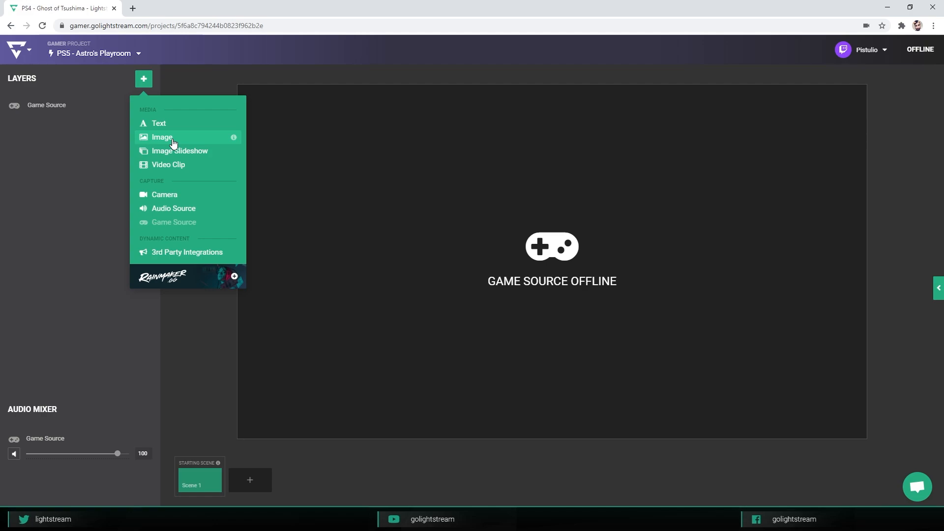
mouse_move(222, 143)
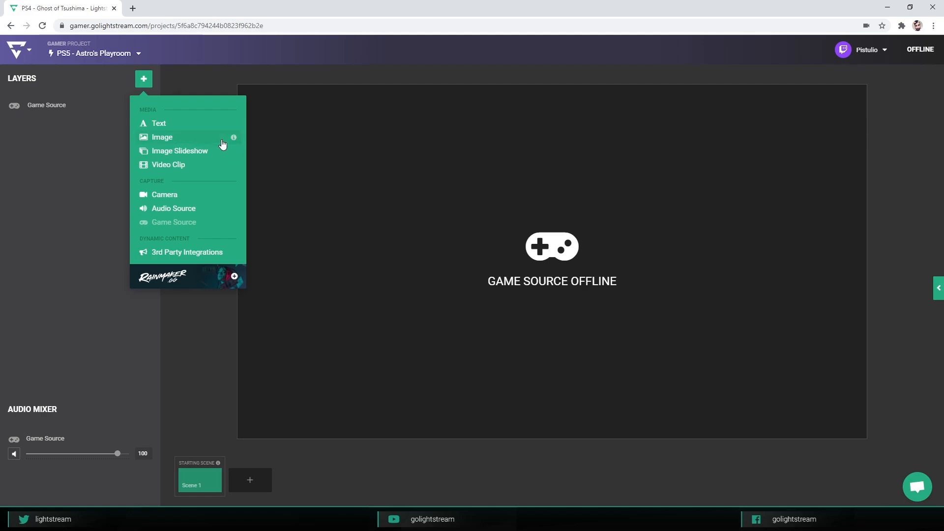
click(162, 136)
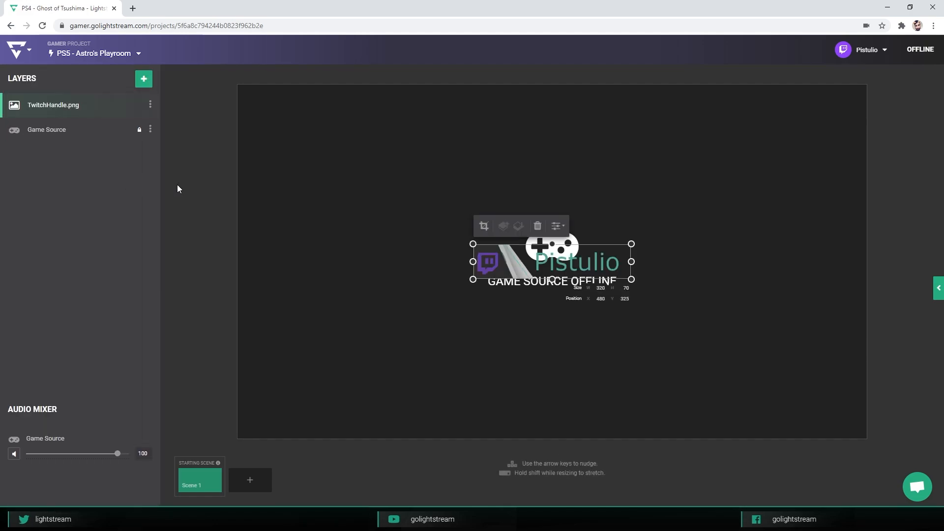
drag(552, 262, 316, 403)
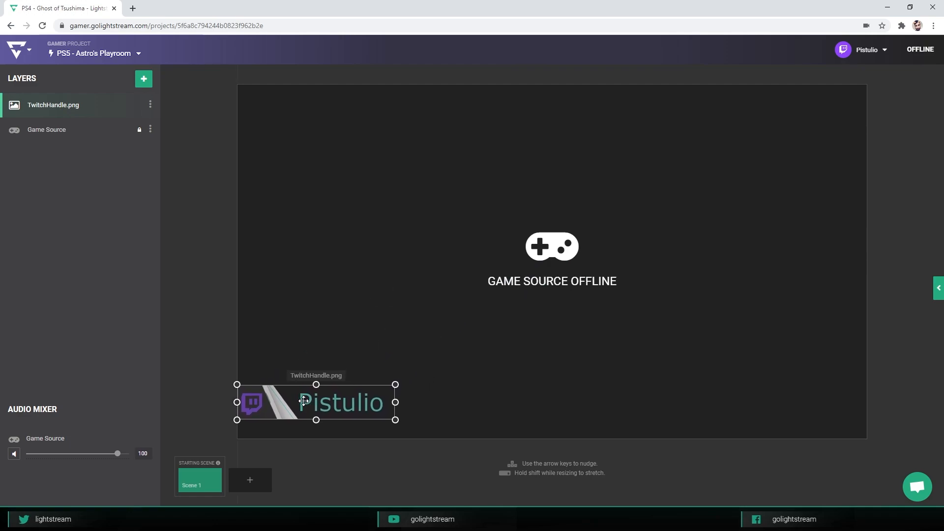
click(191, 256)
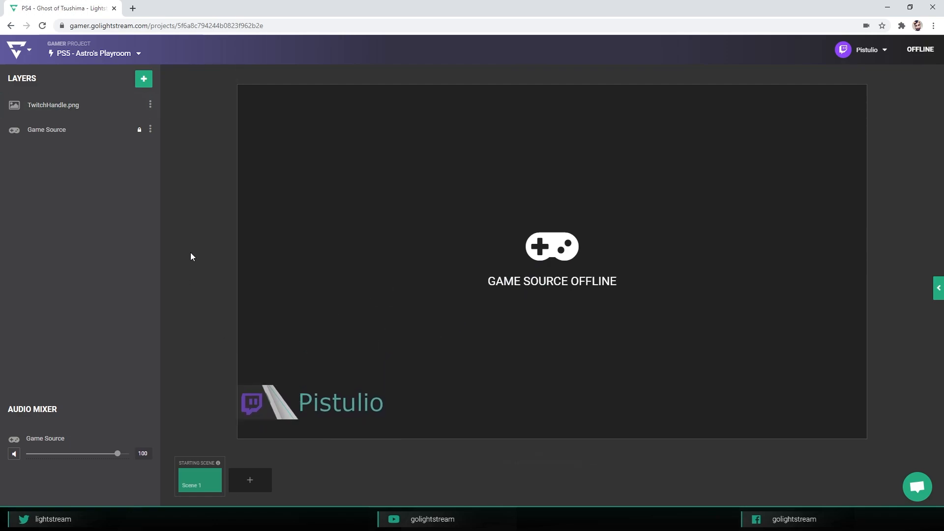
click(144, 79)
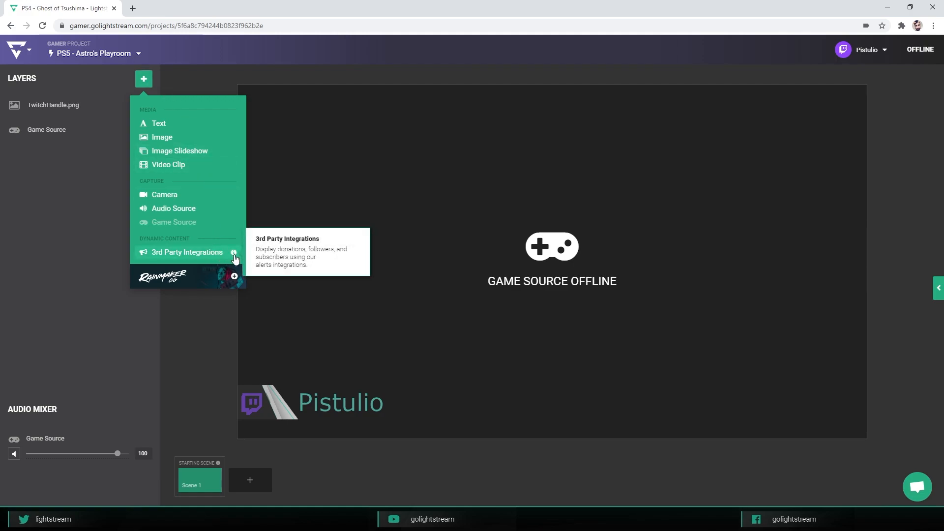
click(187, 251)
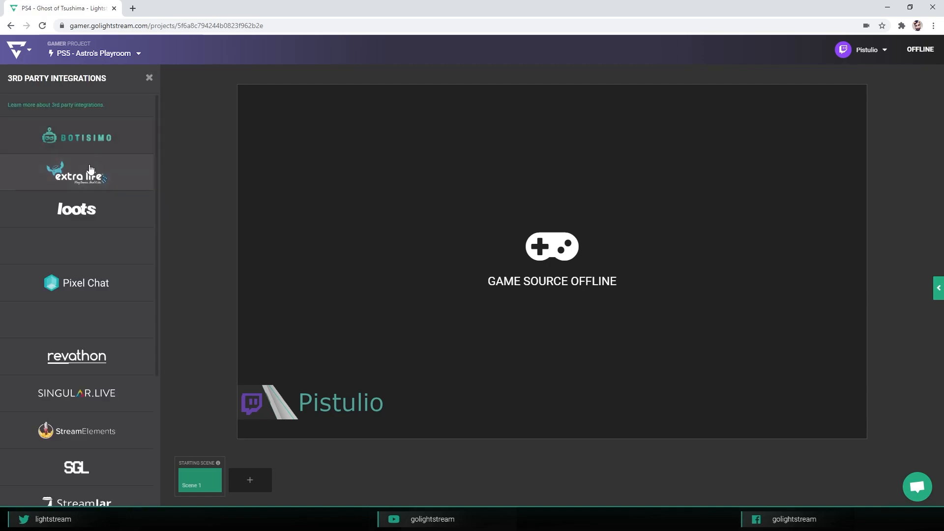
scroll(down, 3)
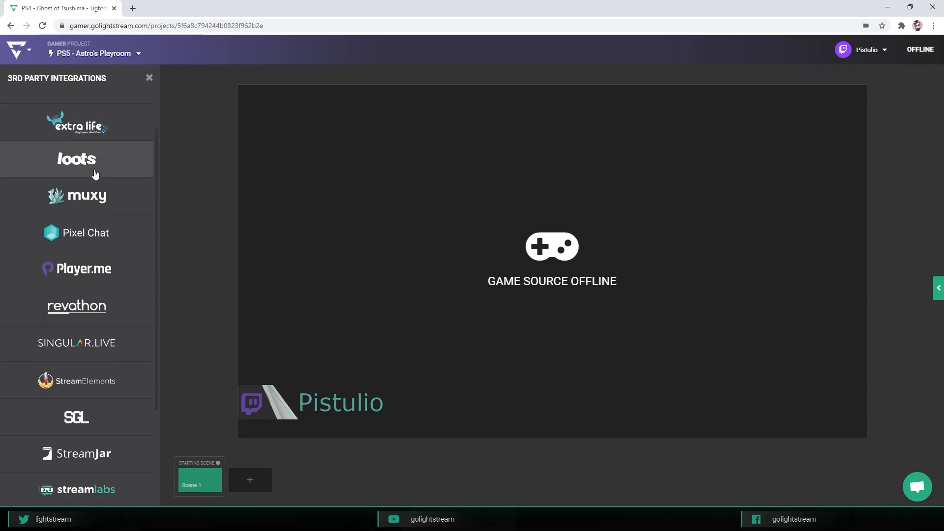
scroll(down, 3)
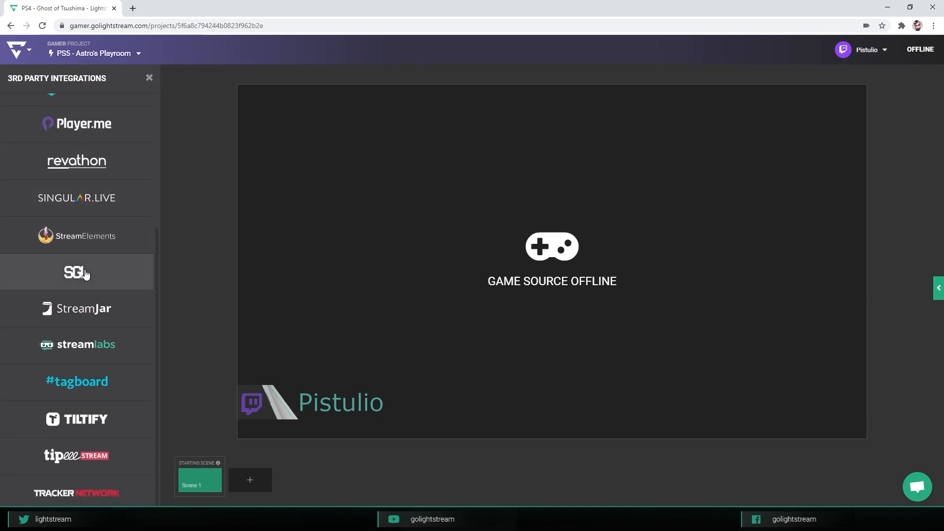
click(148, 77)
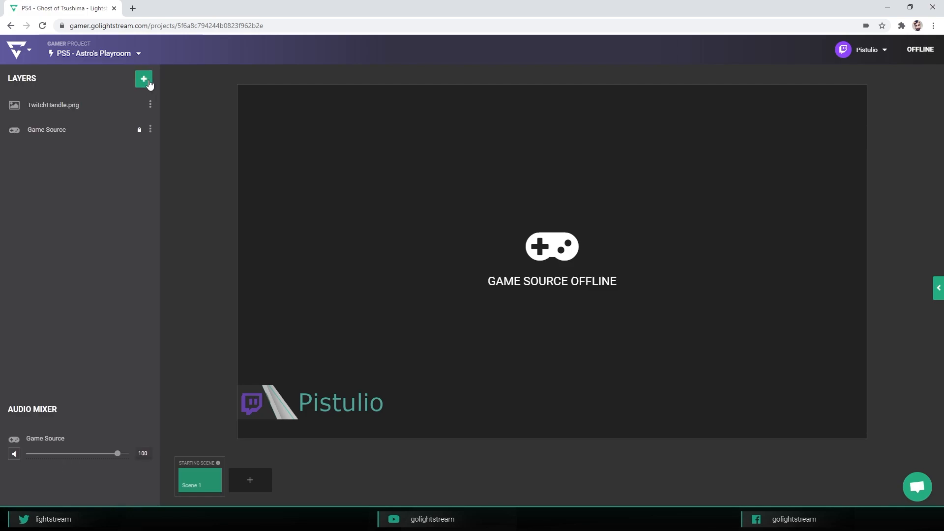
Add a Rainmaker.gg layer and go to Rainmaker's Overlay page for its URL.
click(143, 78)
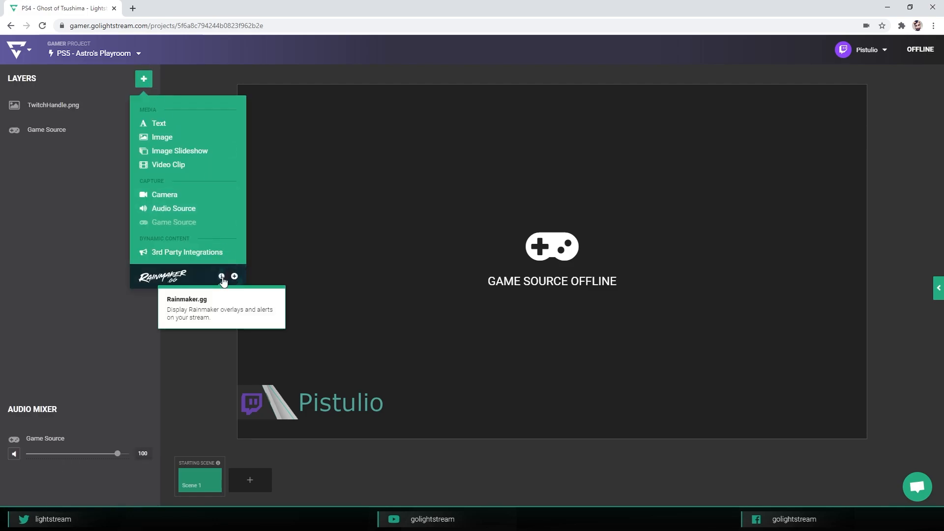
mouse_move(183, 281)
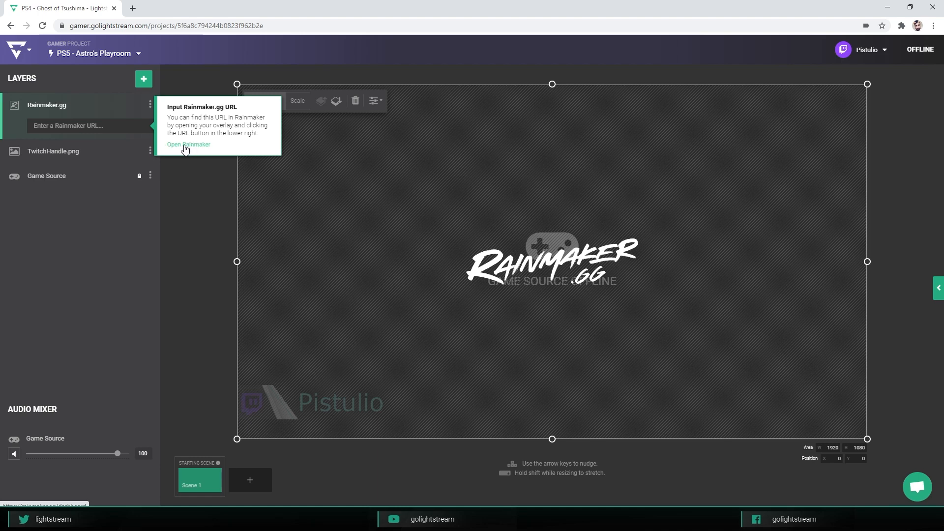
click(189, 145)
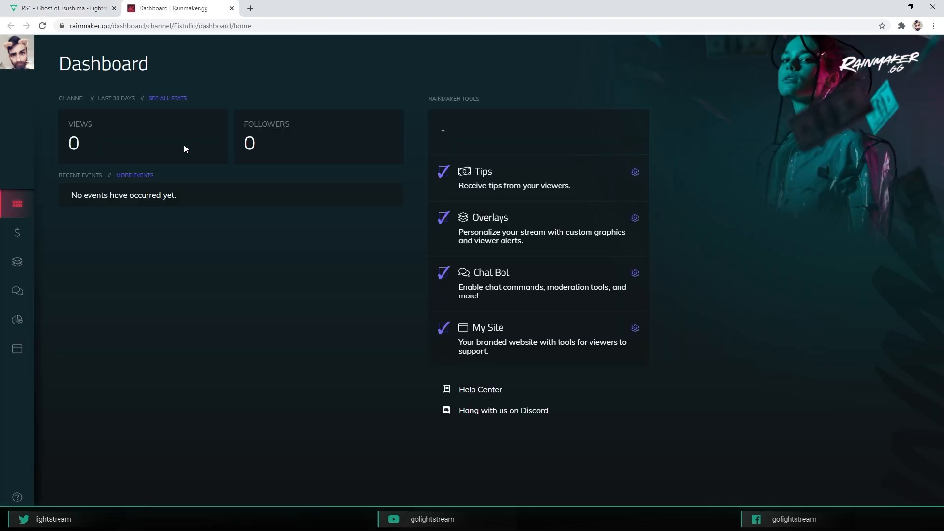
click(16, 261)
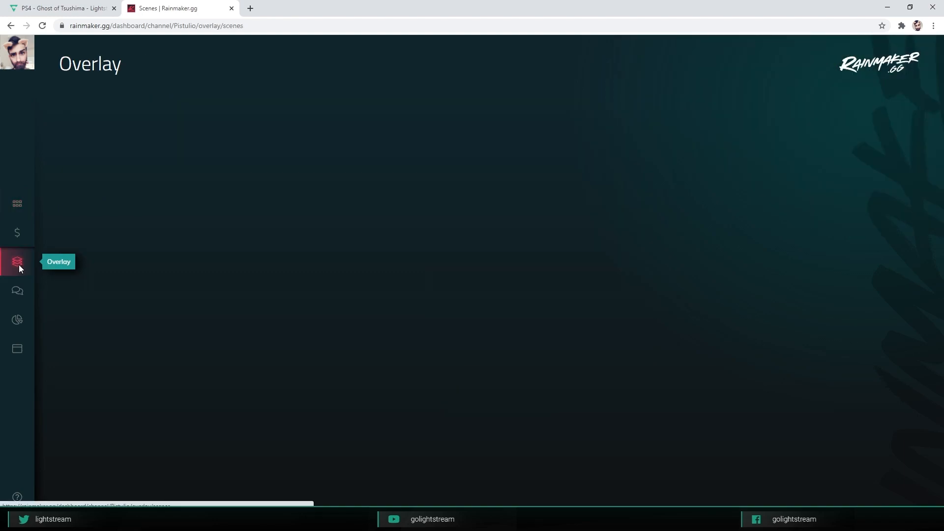
click(16, 261)
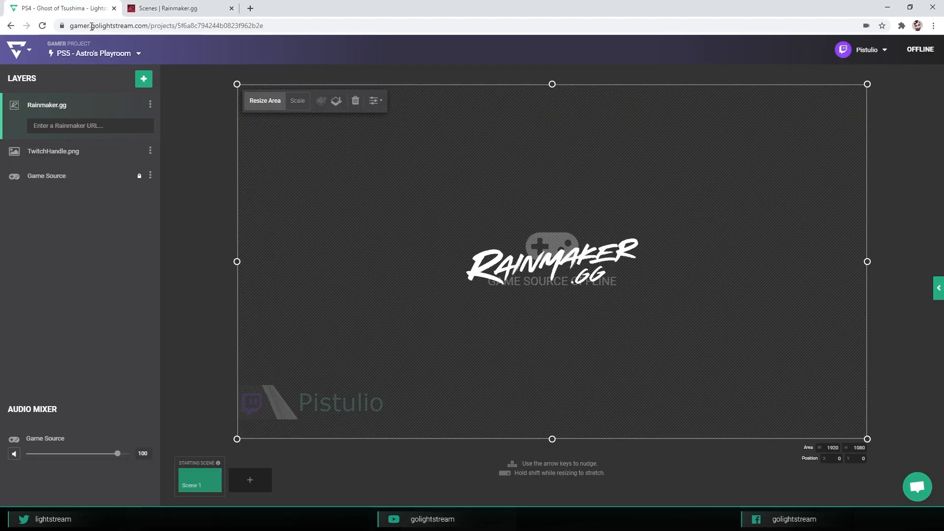
Paste the Rainmaker overlay URL into the layer and lock the Twitch handle image layer.
text(7f8d3967efd22fbdb6344c01023905a/7)
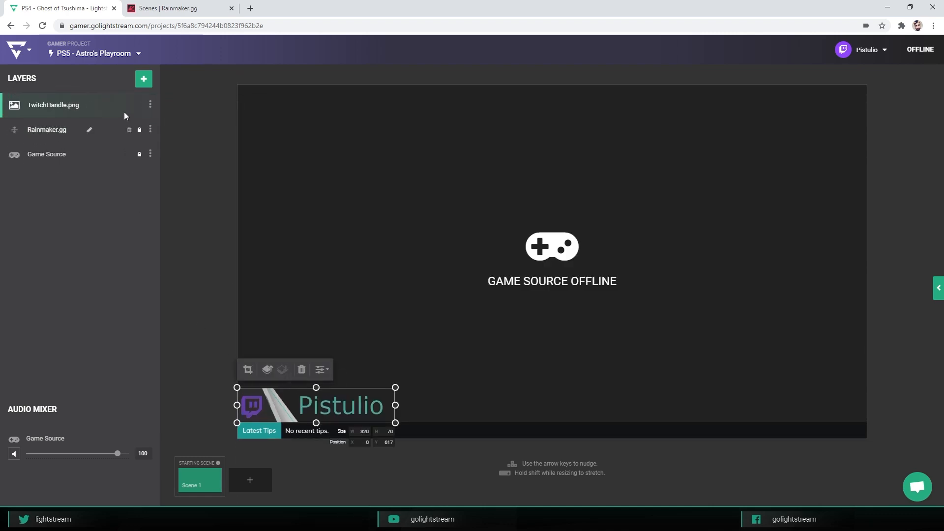
click(149, 105)
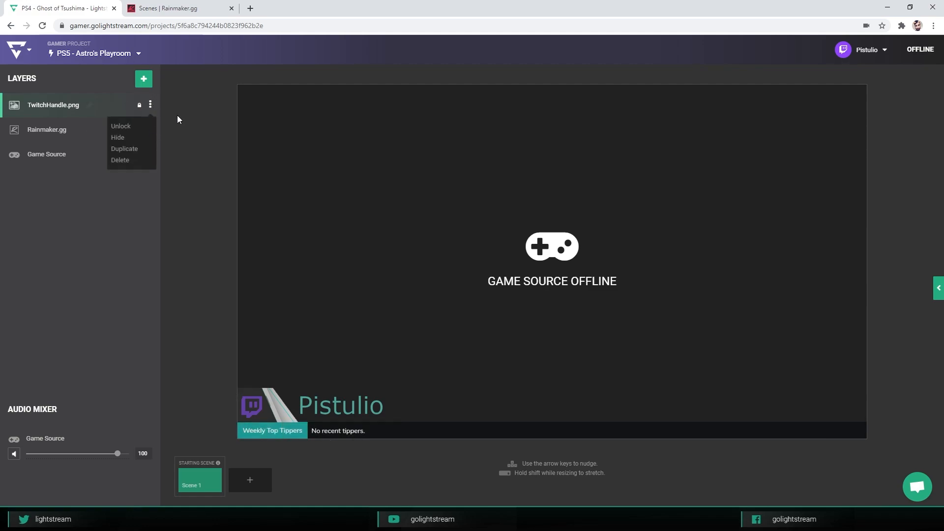
click(197, 128)
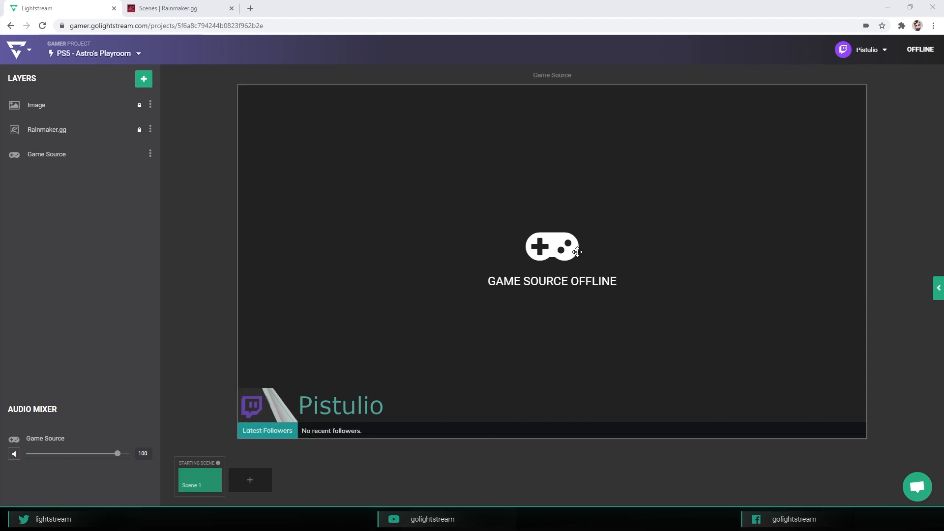
mouse_move(594, 251)
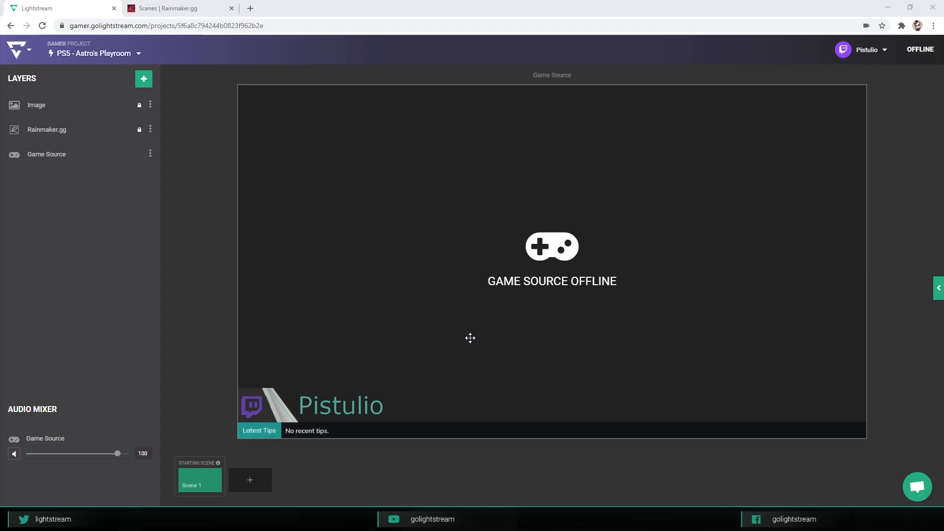
mouse_move(339, 422)
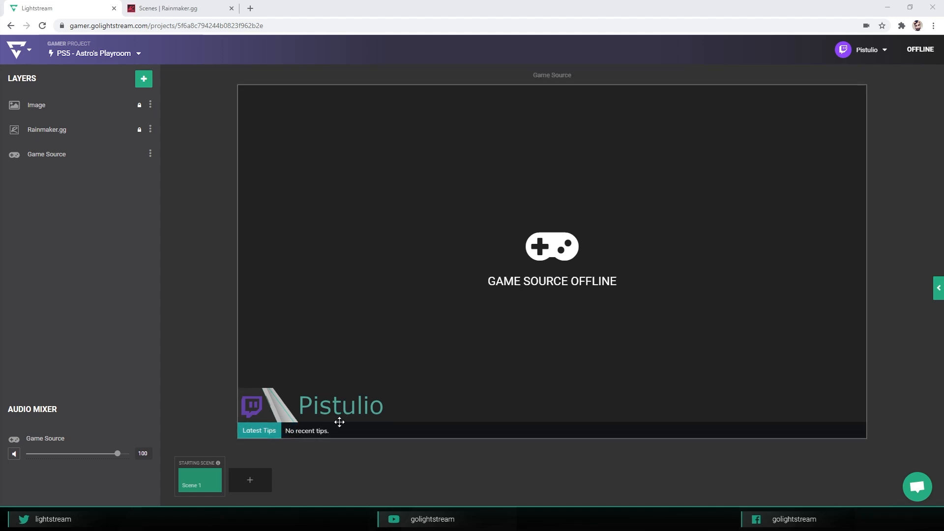
mouse_move(167, 485)
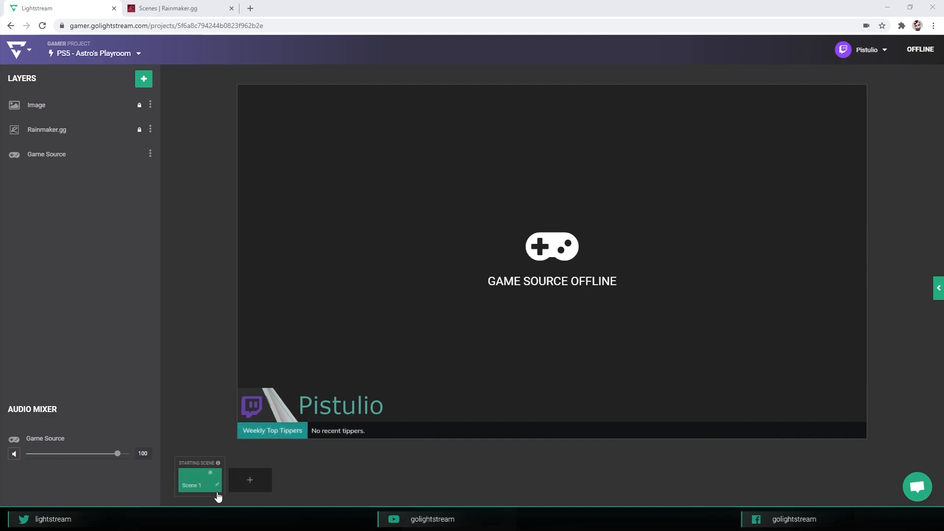
Add a Starting Soon scene with a Video Clip layer playing the Stream Starting video.
click(249, 480)
text(Starting Soon)
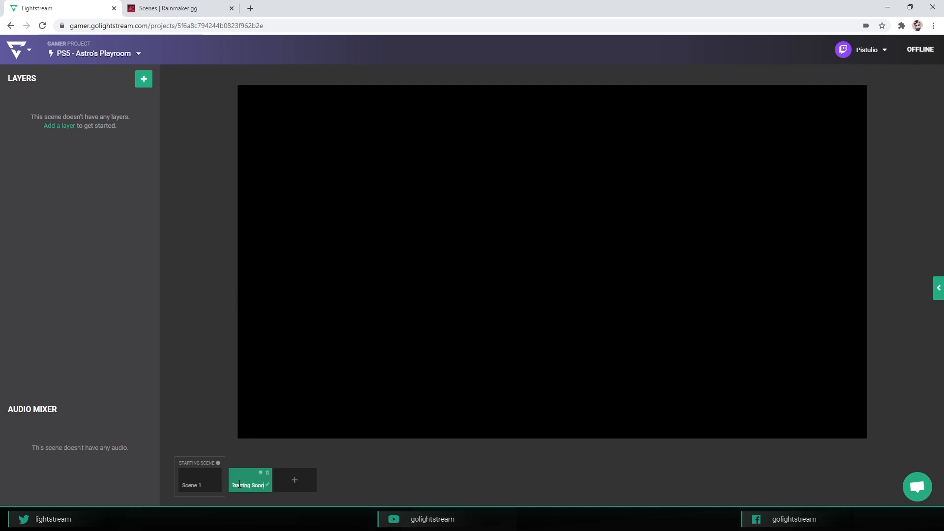
click(144, 78)
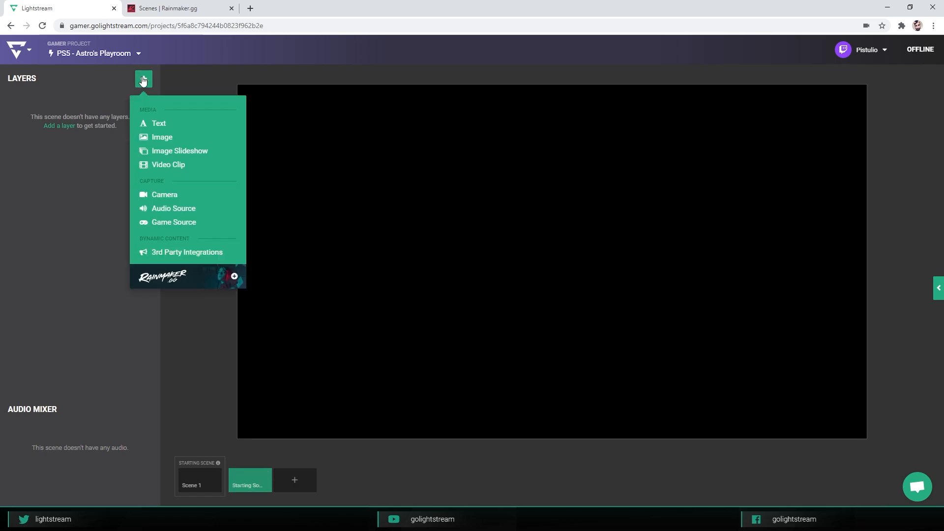
click(168, 164)
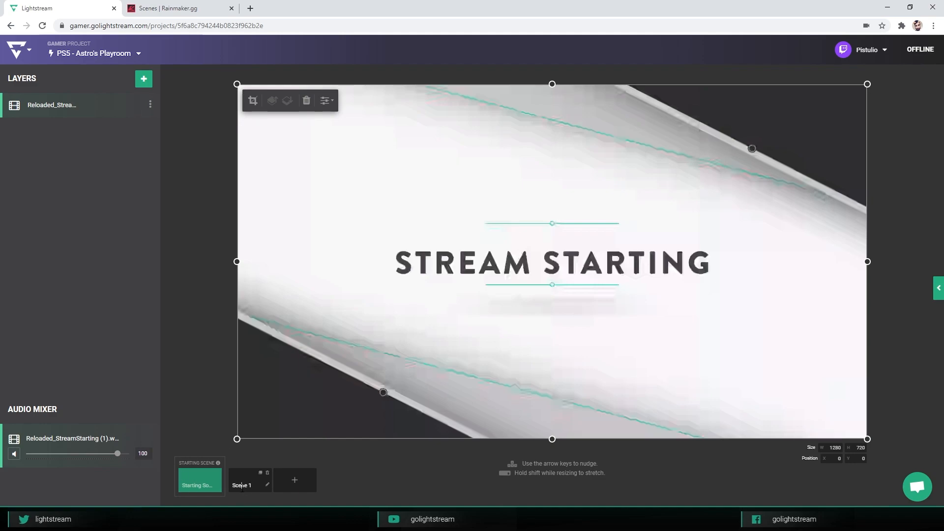
click(250, 480)
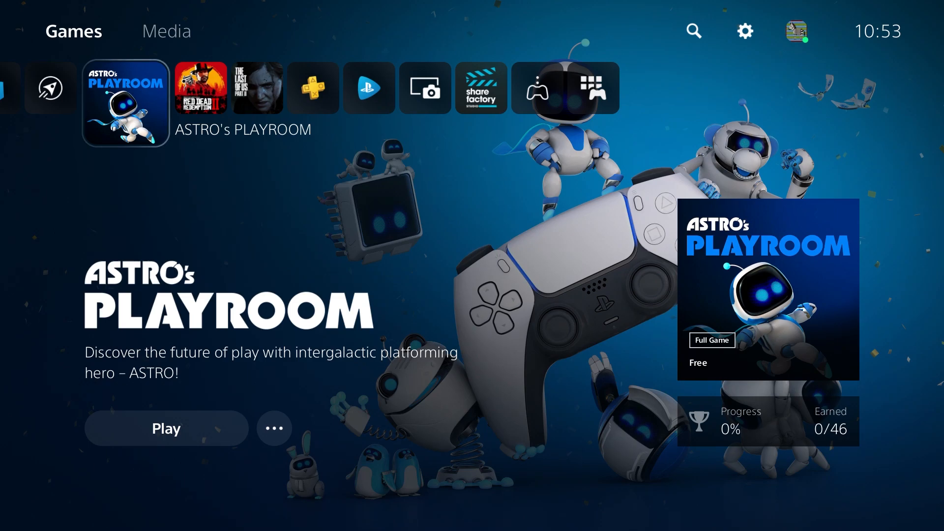
mouse_move(693, 30)
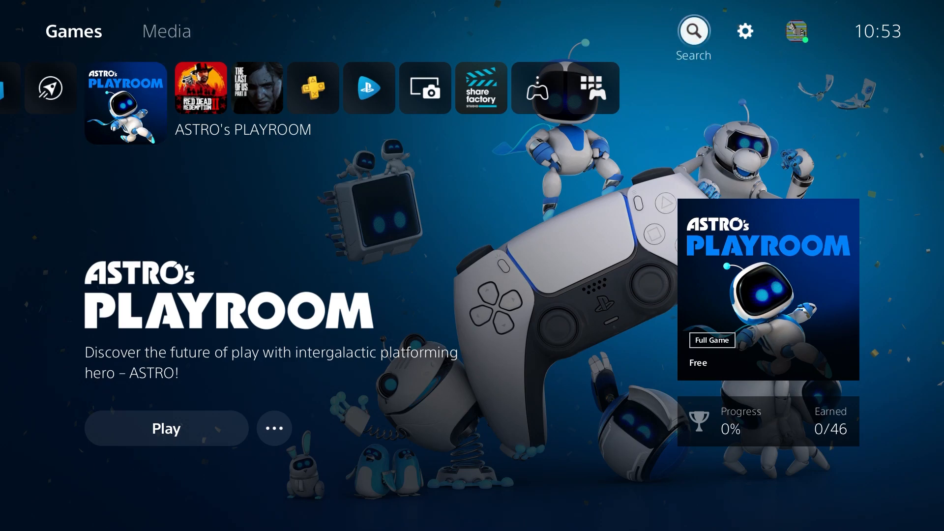
Go through PS5 Settings > Network > Settings to Set Up Internet Connection for Wired LAN 1.
click(745, 30)
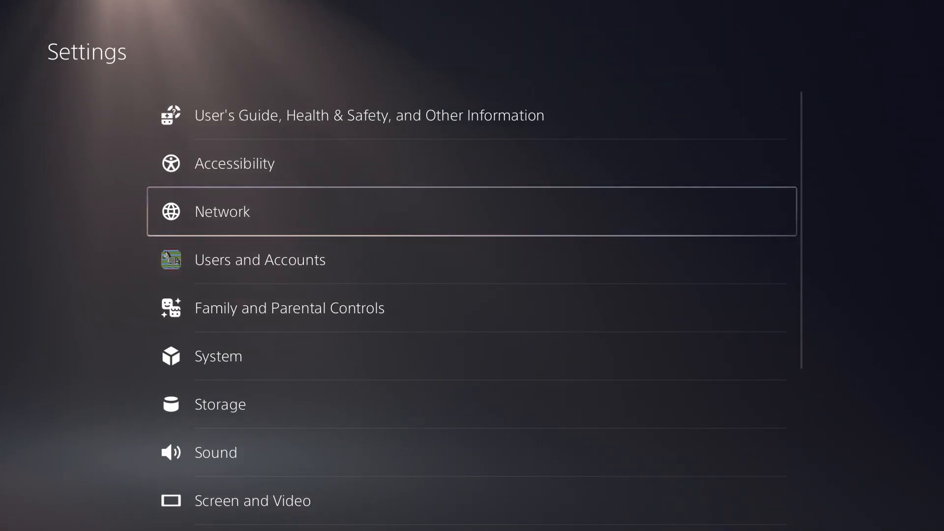
click(221, 210)
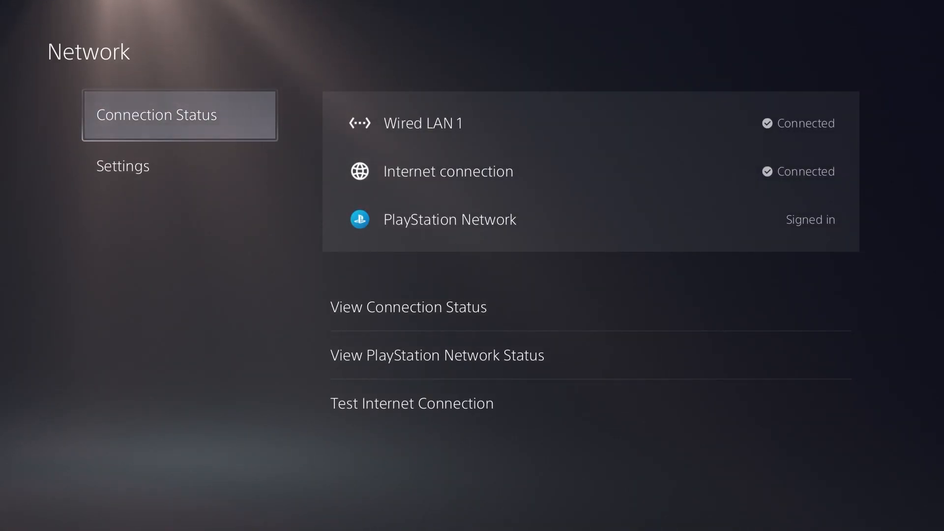
click(122, 165)
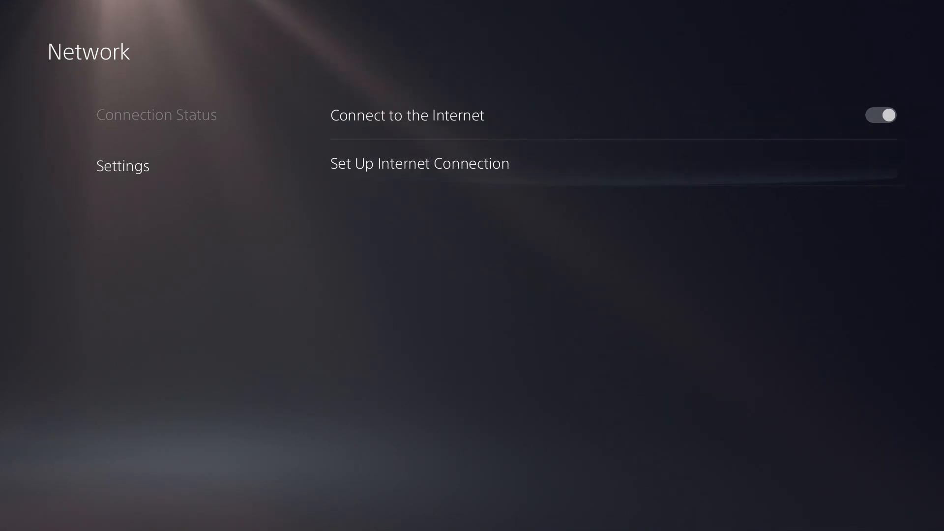
click(419, 163)
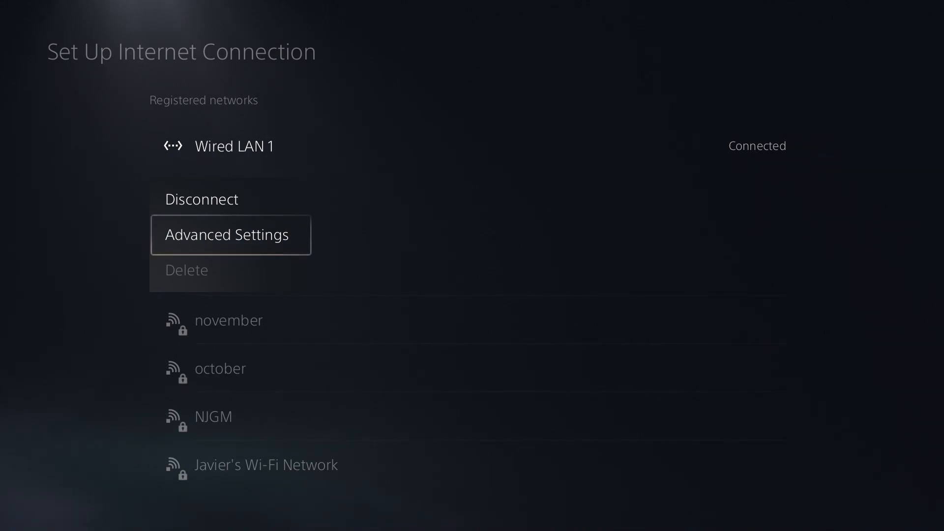
In Advanced Settings set manual DNS with primary 13.89.104.171 and save with OK.
click(230, 235)
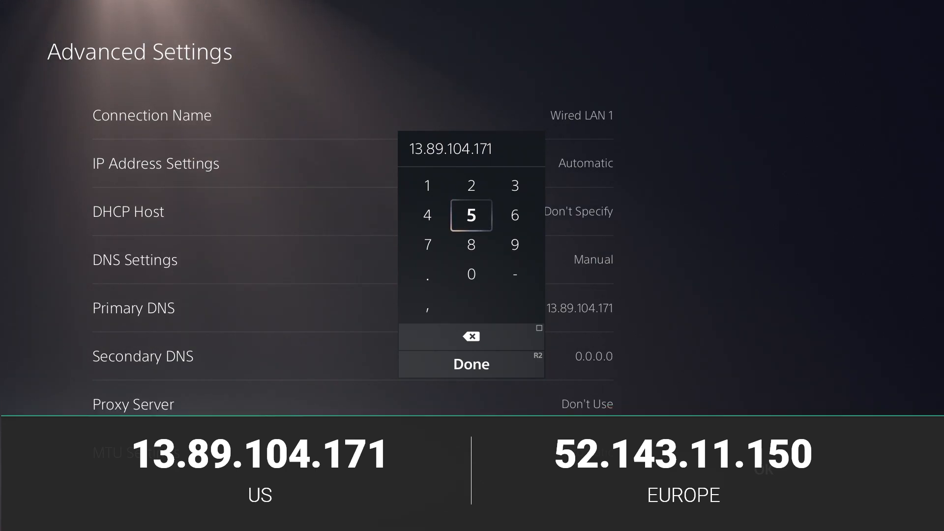
click(471, 364)
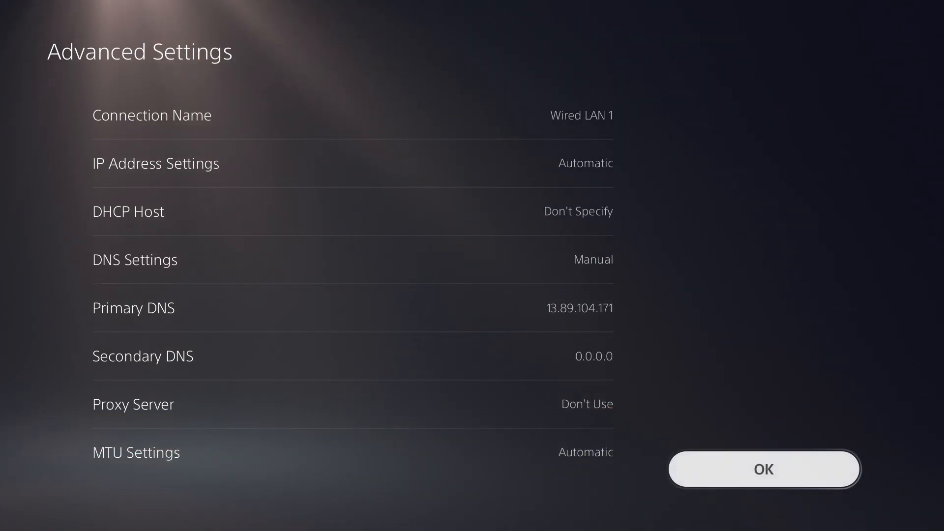
click(765, 470)
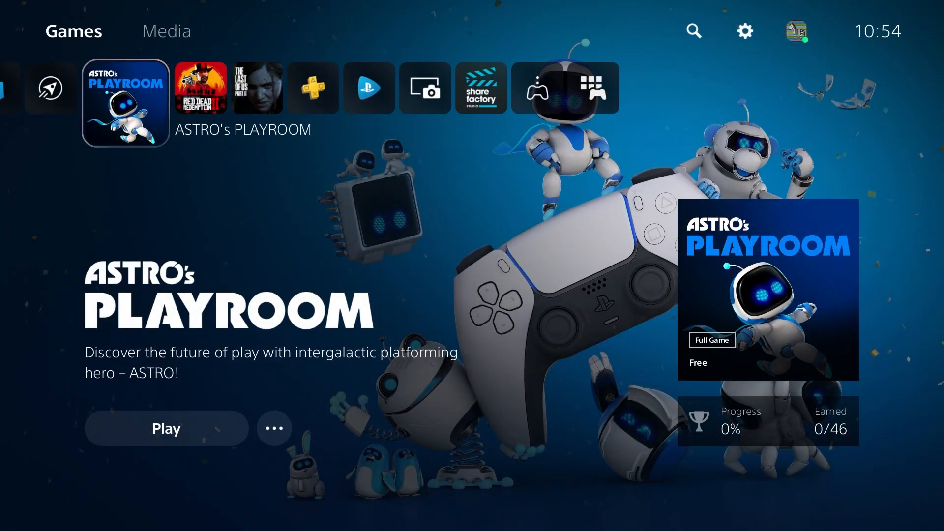
Launch Astro's Playroom and go live on Twitch titled 'Lightstream on PS5'.
click(165, 428)
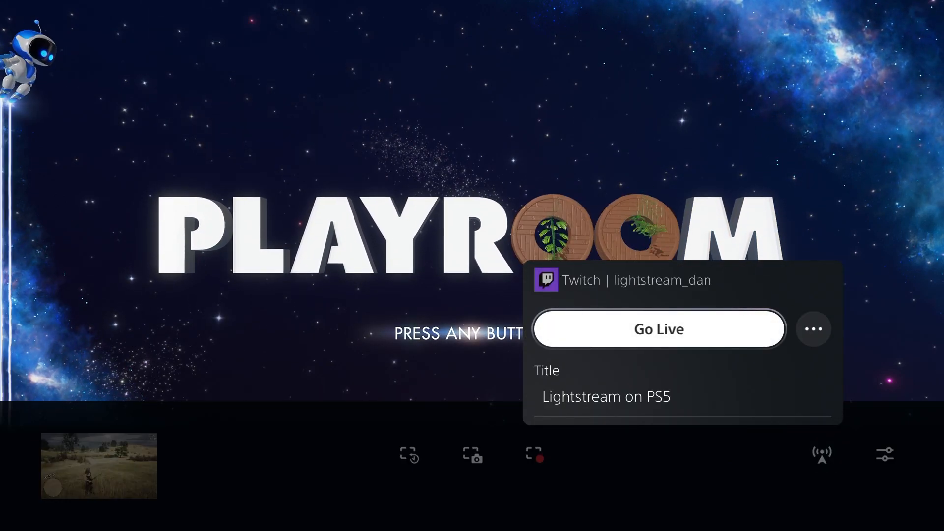
click(658, 329)
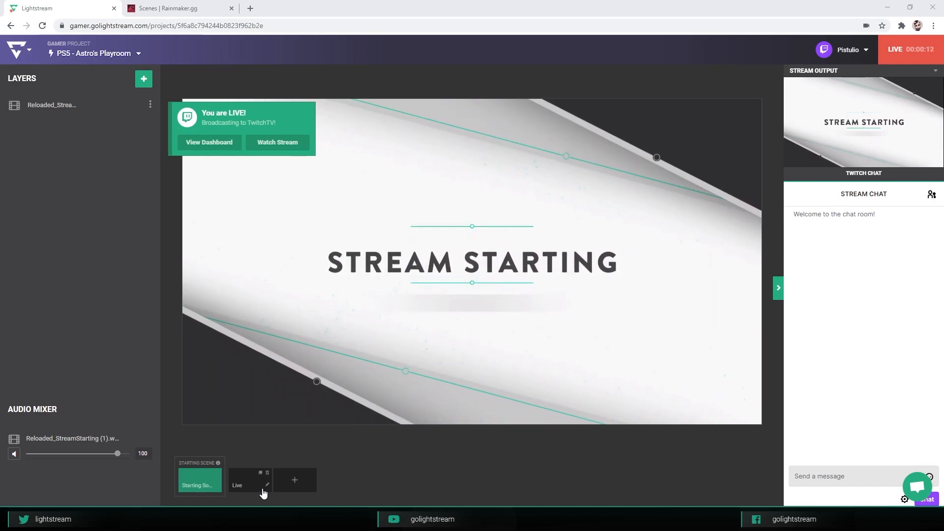
Switch the broadcast from Stream Starting to the Live gameplay scene with overlays.
click(249, 480)
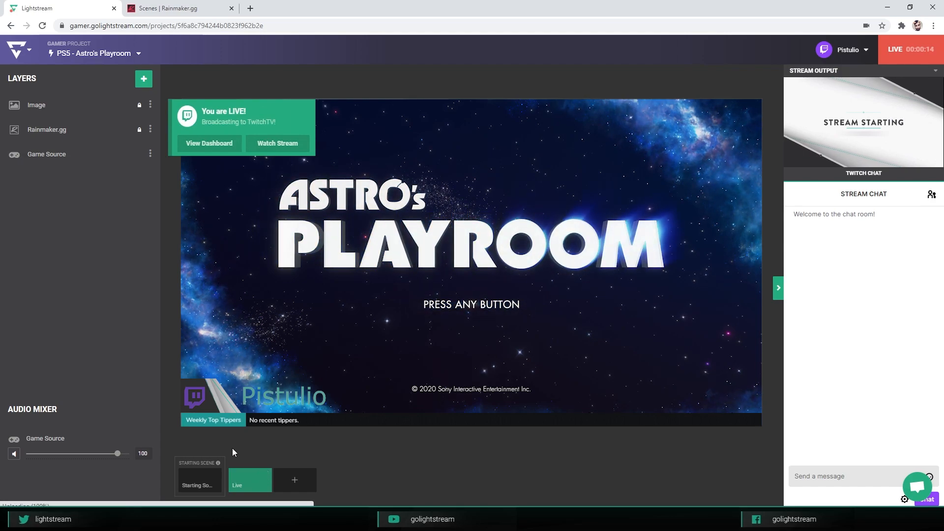